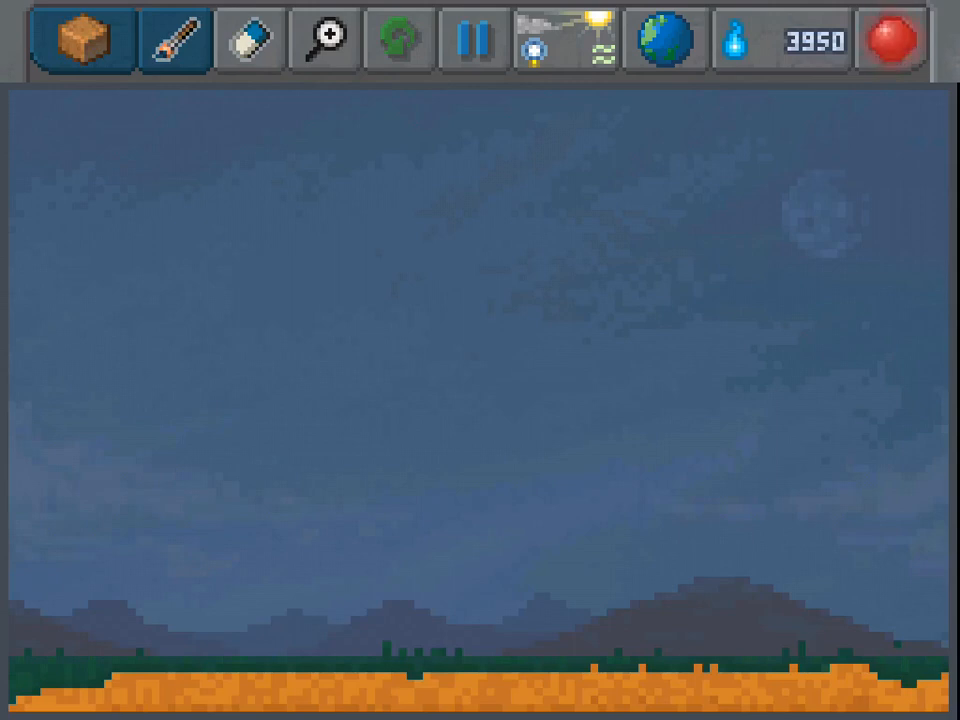
- Open the Basic Elements picker listing soil, stone, water, fire and more
{"action": "left_click", "coordinate": [891, 40]}
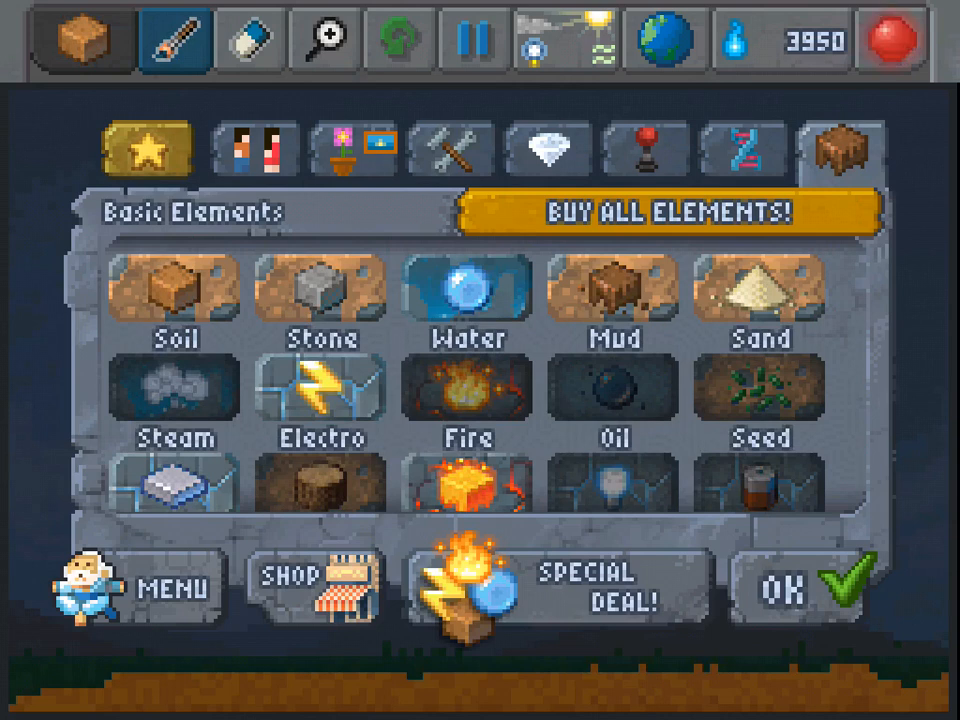
- Choose Ice, paint a layer along the soil ground, and select Fire next
{"action": "left_click", "coordinate": [889, 38]}
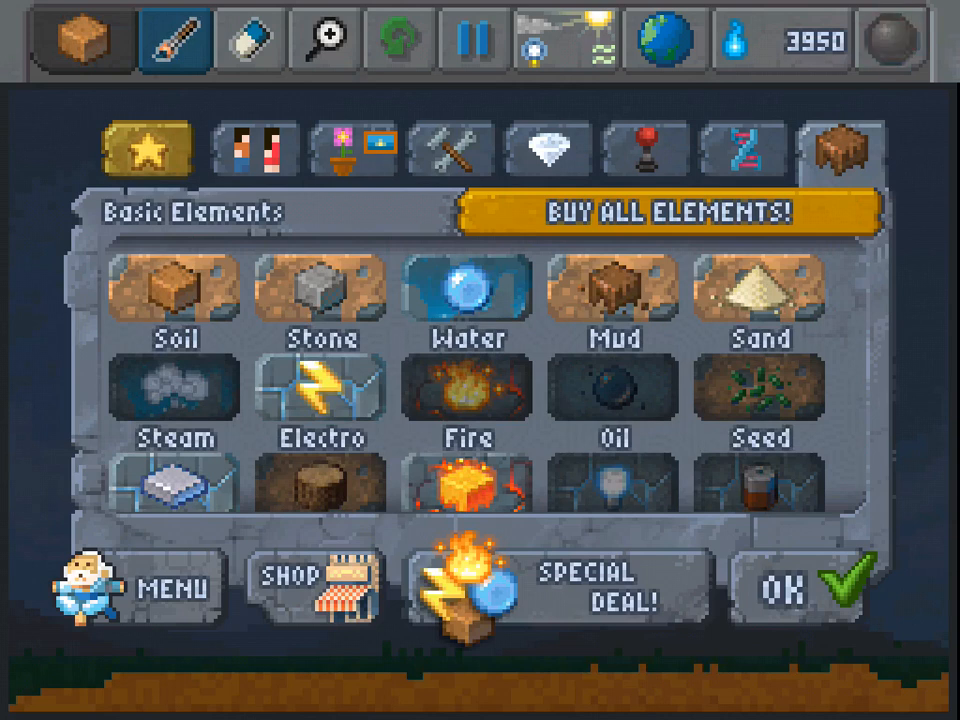
{"action": "scroll", "scroll_direction": "up", "scroll_amount": 3}
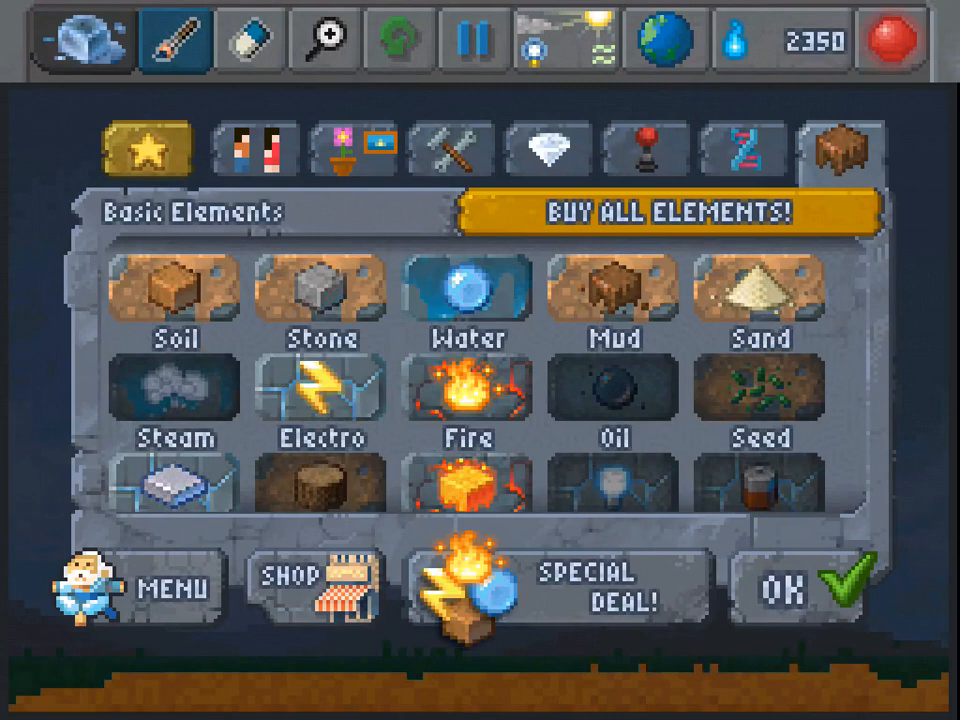
{"action": "scroll", "scroll_direction": "down", "scroll_amount": 3}
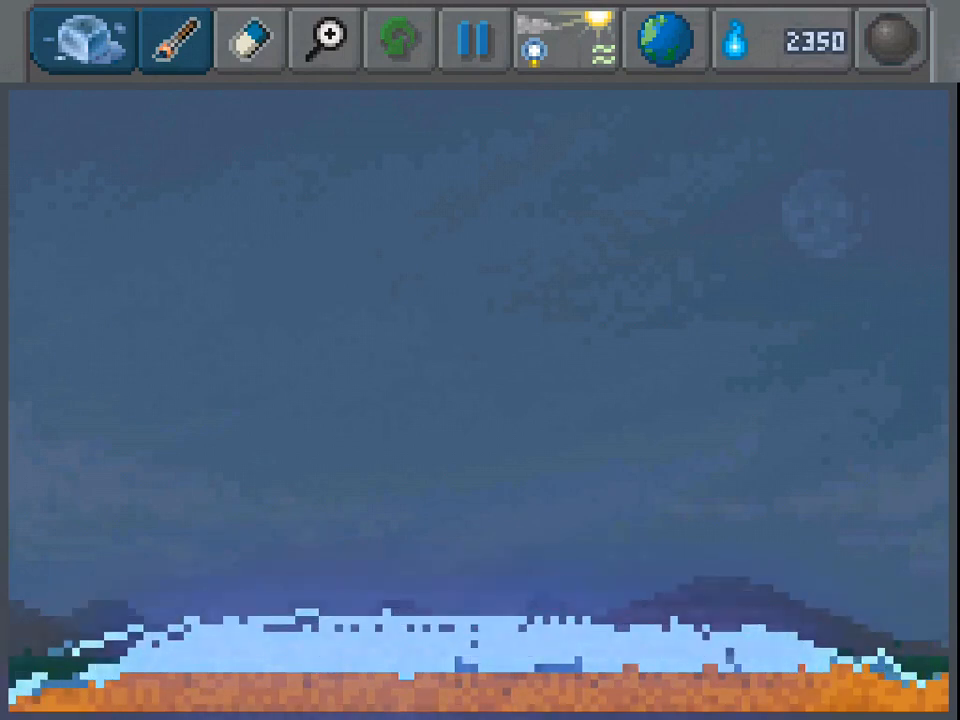
{"action": "left_click", "coordinate": [81, 40]}
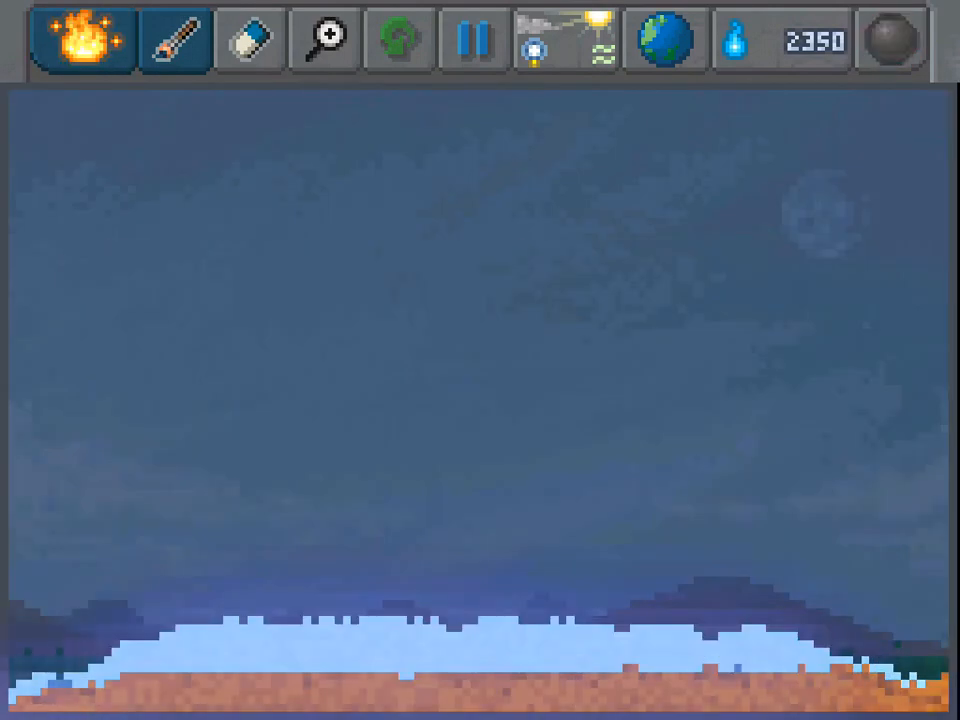
- Drop fire repeatedly just above the ice near the world's centre
{"action": "left_click", "coordinate": [890, 40]}
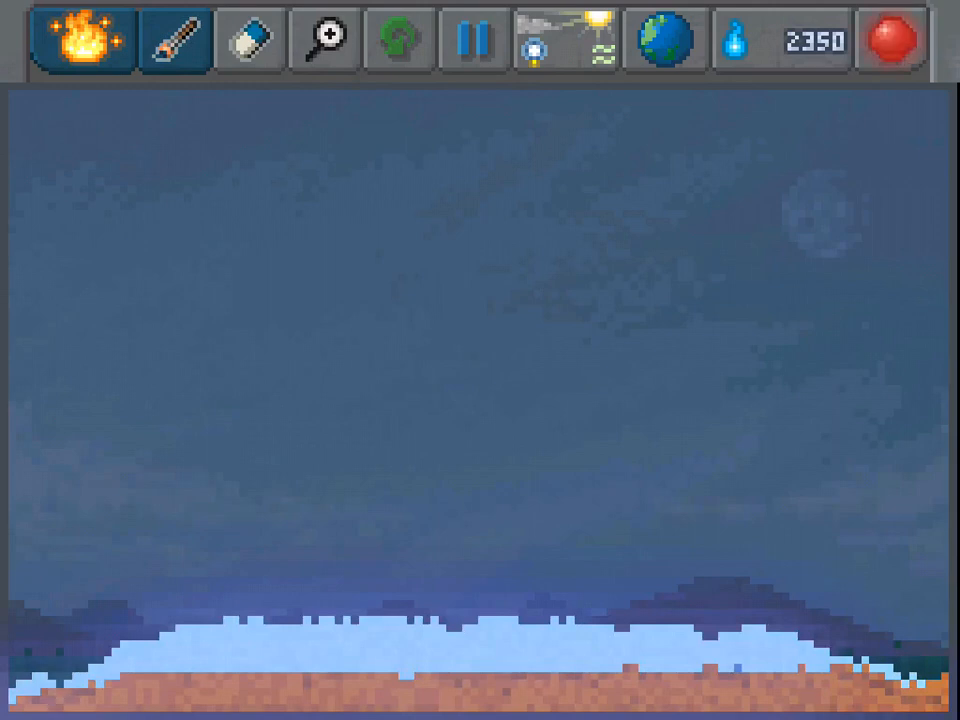
{"action": "left_click", "coordinate": [575, 600]}
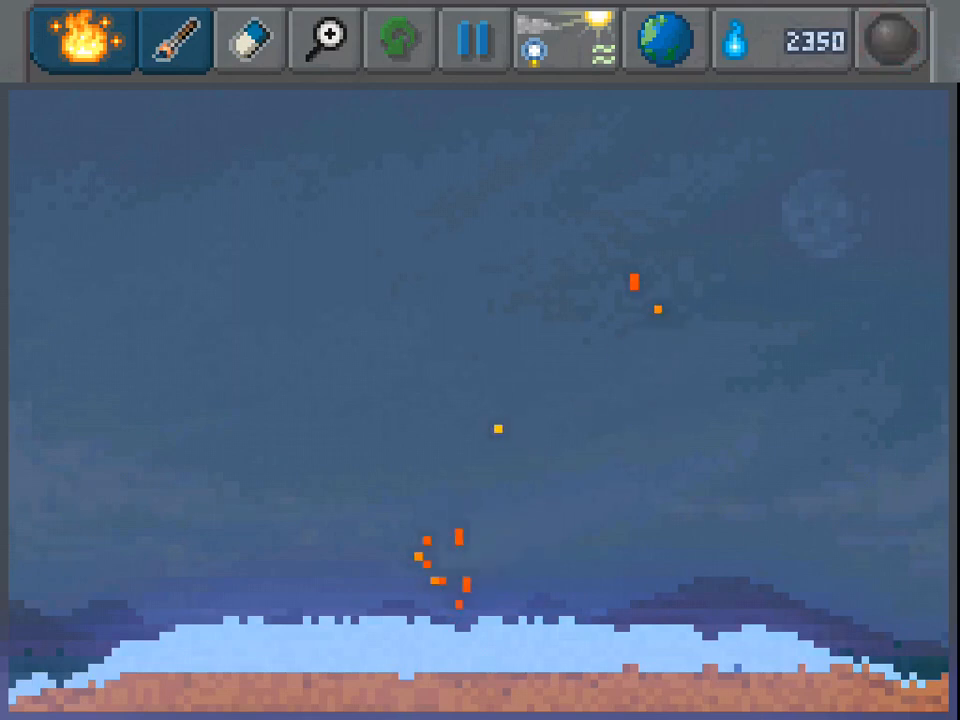
{"action": "left_click", "coordinate": [893, 40]}
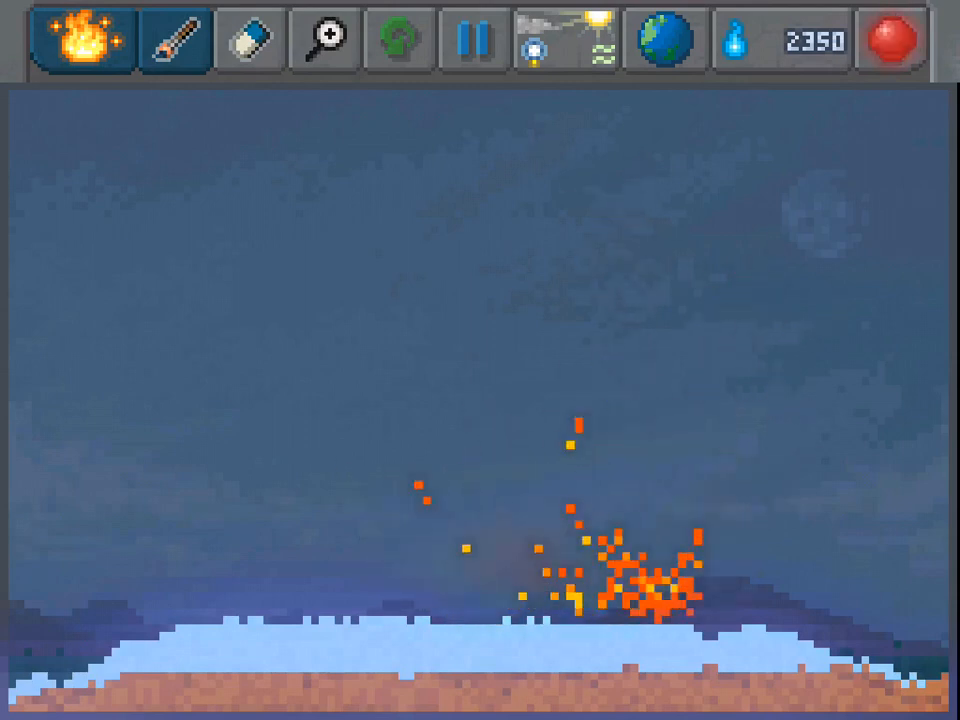
{"action": "left_click", "coordinate": [891, 39]}
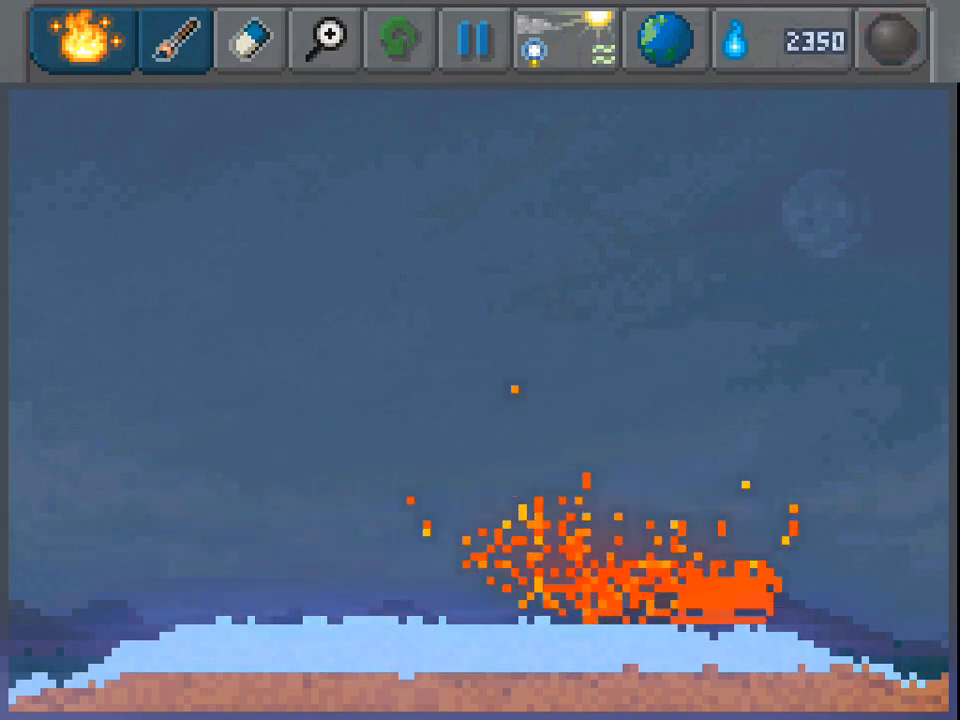
{"action": "left_click", "coordinate": [175, 39]}
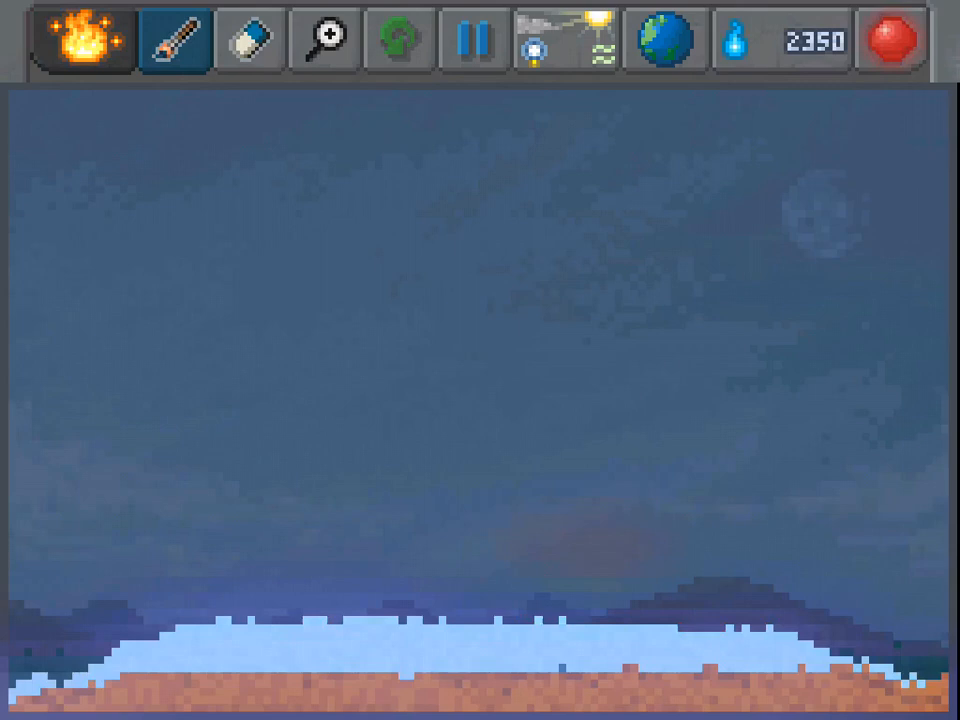
- Switch to Lava and pour a large band above the ice to melt it
{"action": "left_click", "coordinate": [82, 40]}
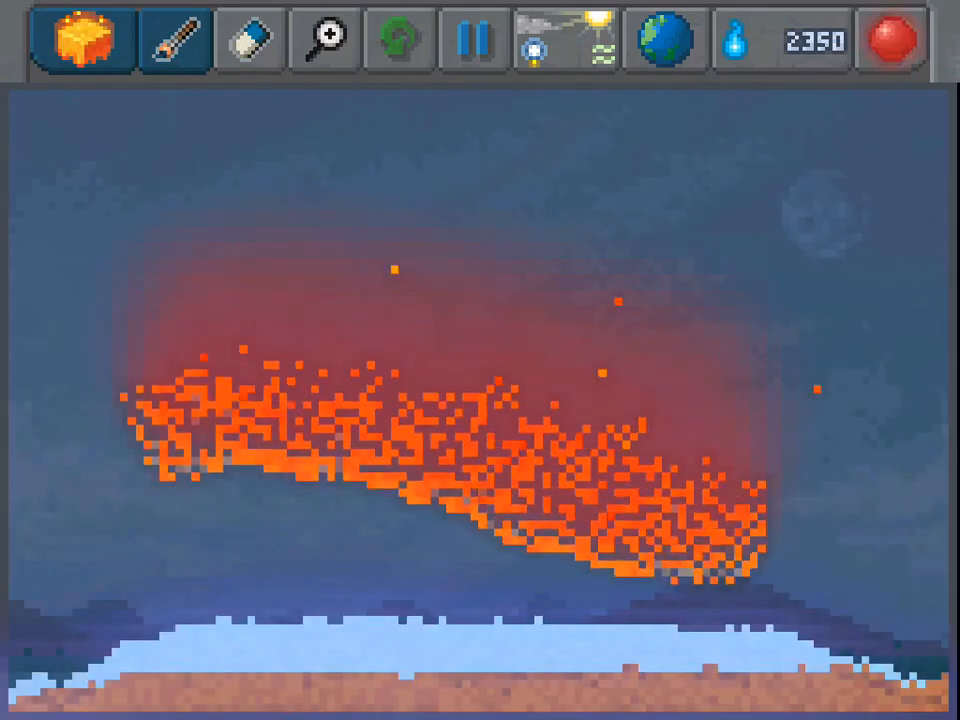
{"action": "left_click", "coordinate": [890, 40]}
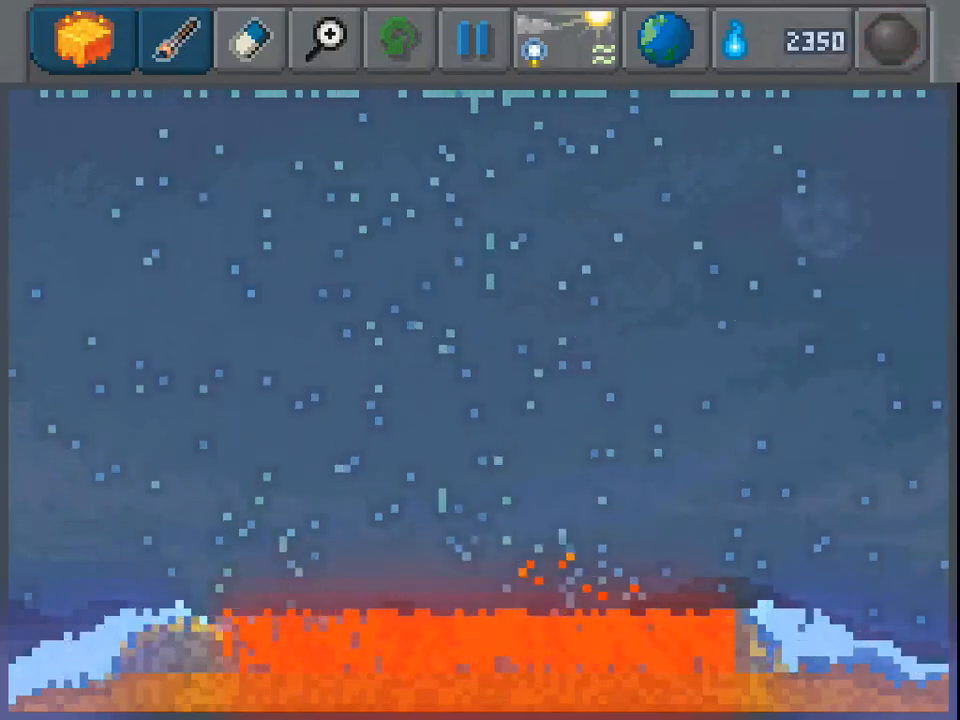
{"action": "left_click", "coordinate": [890, 40]}
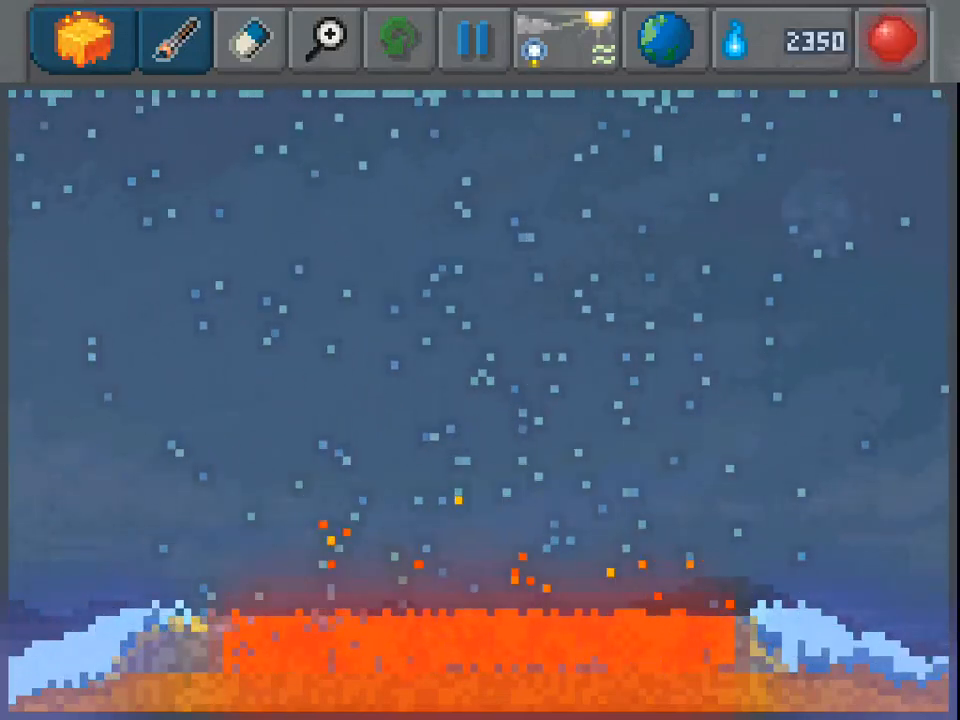